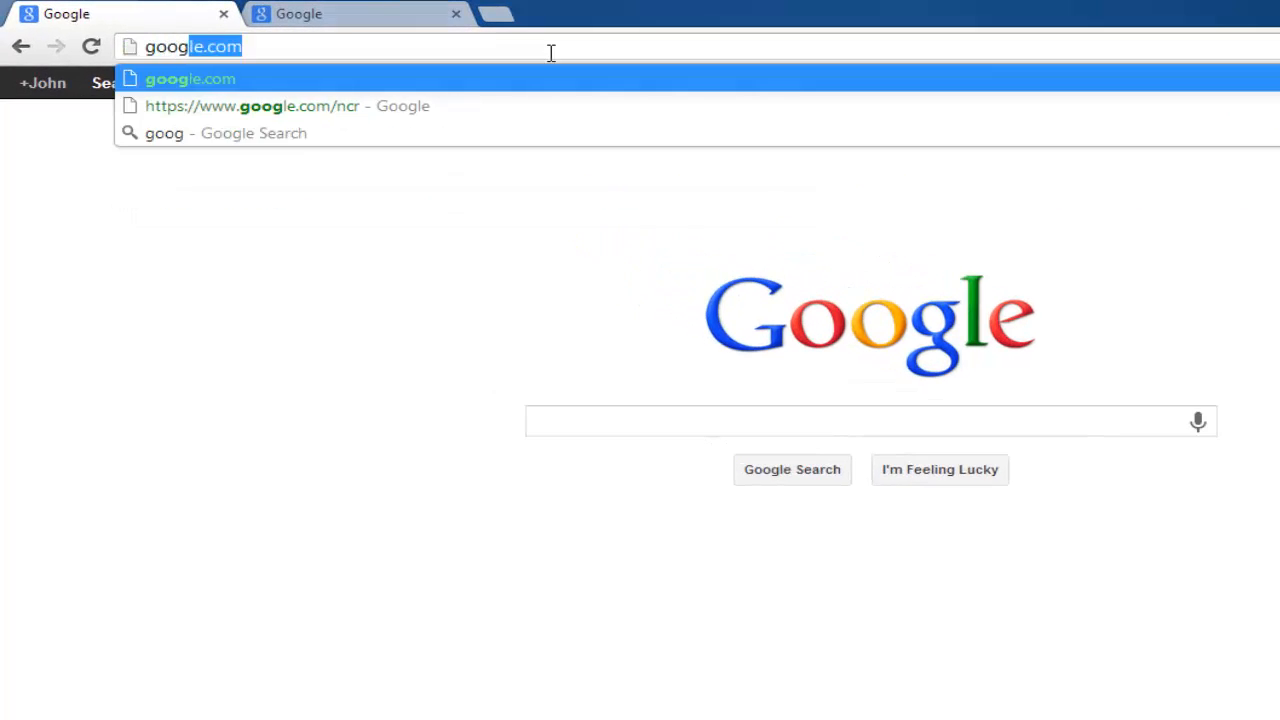
# - Navigate to google.com/finance from the address bar suggestion
pyautogui.write('/finan')
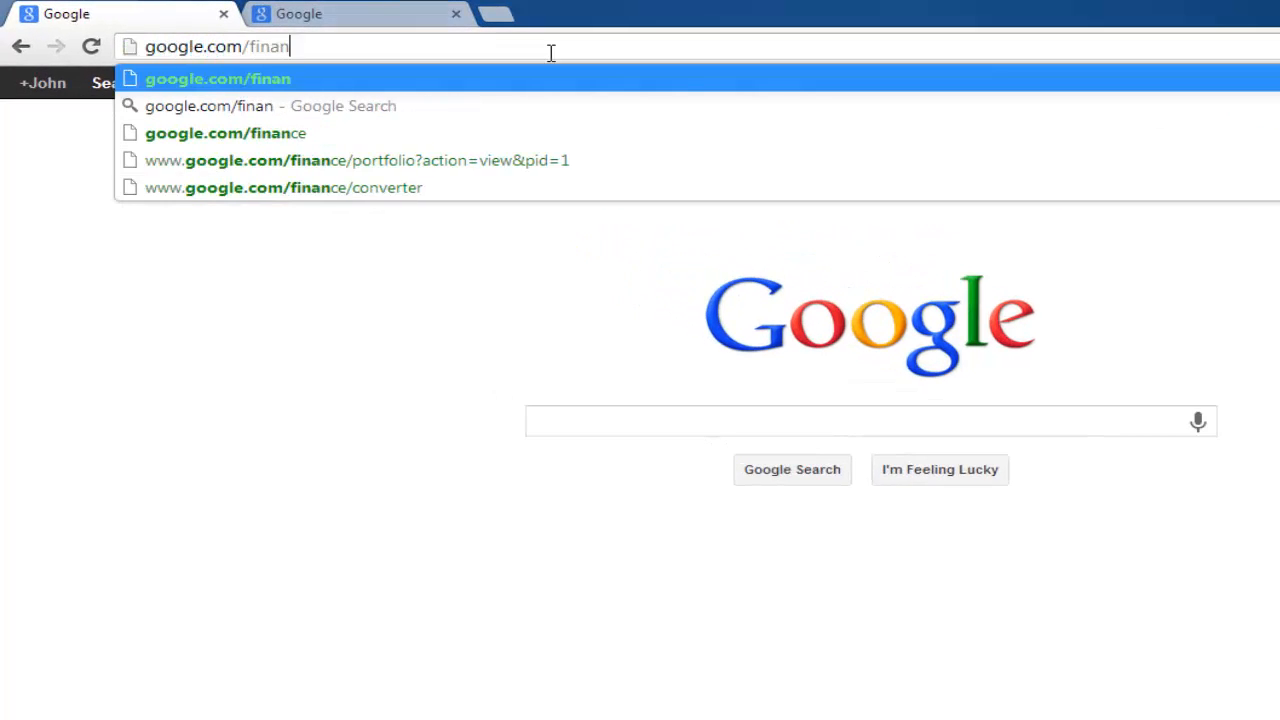
pyautogui.click(356, 160)
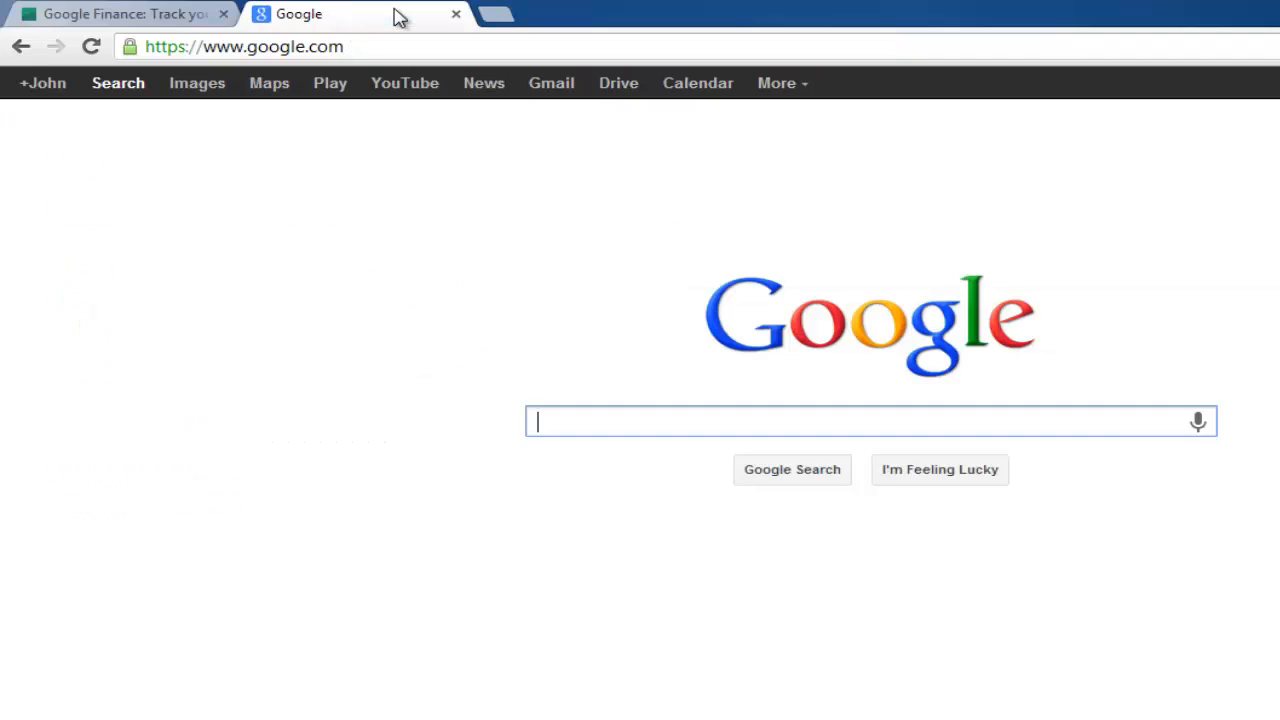
# - Search Google for 'Berkshire Hathaway' share price, then return to the Finance portfolio
pyautogui.write('Berkshire Hathaway share price')
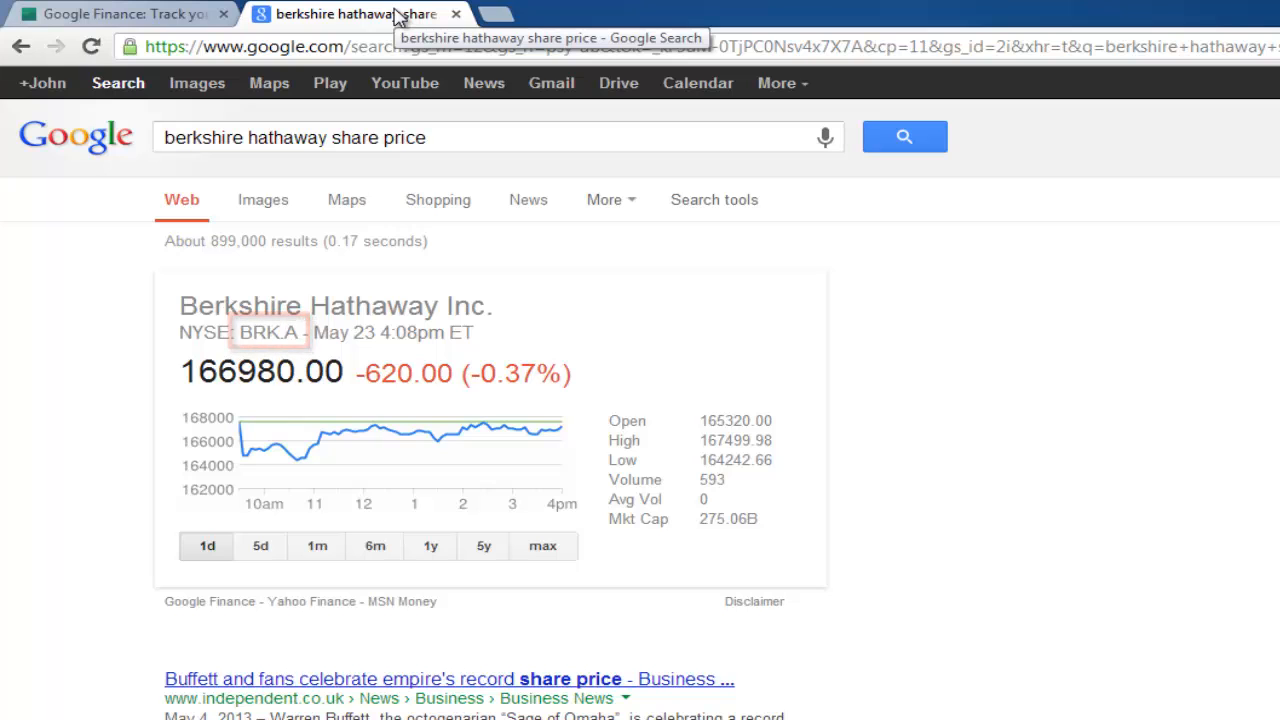
pyautogui.click(120, 14)
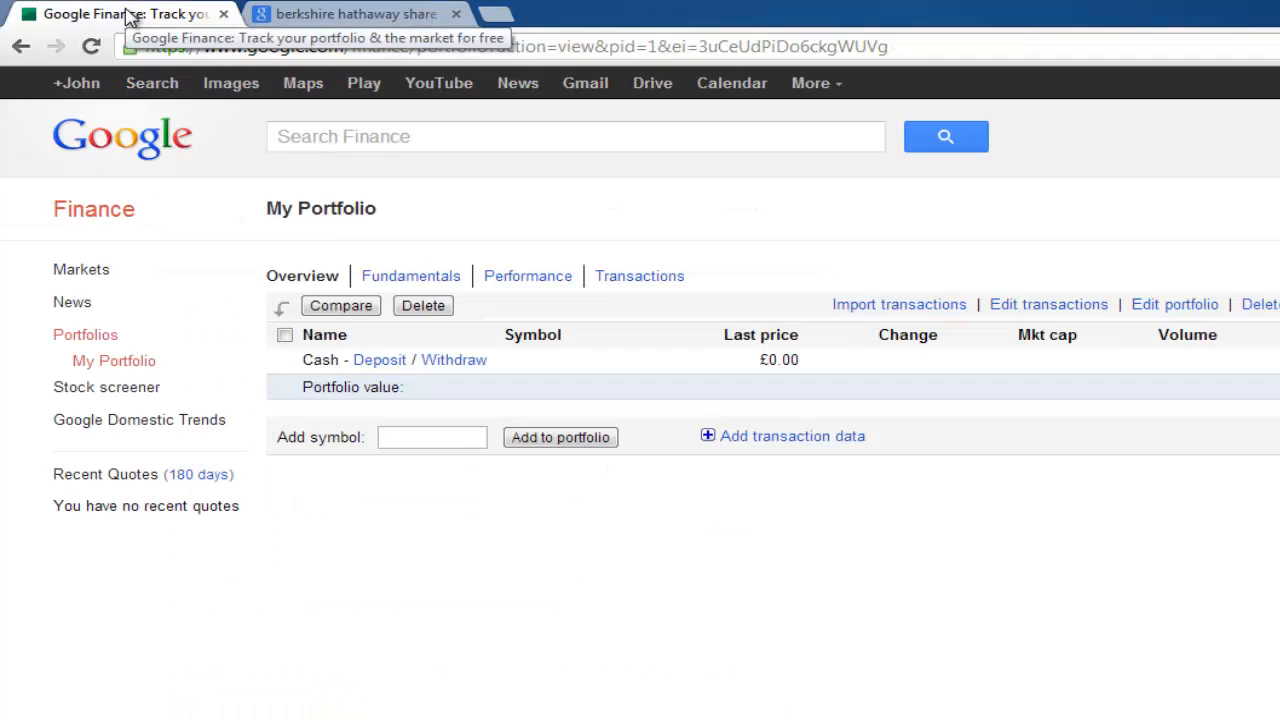
pyautogui.moveTo(356, 368)
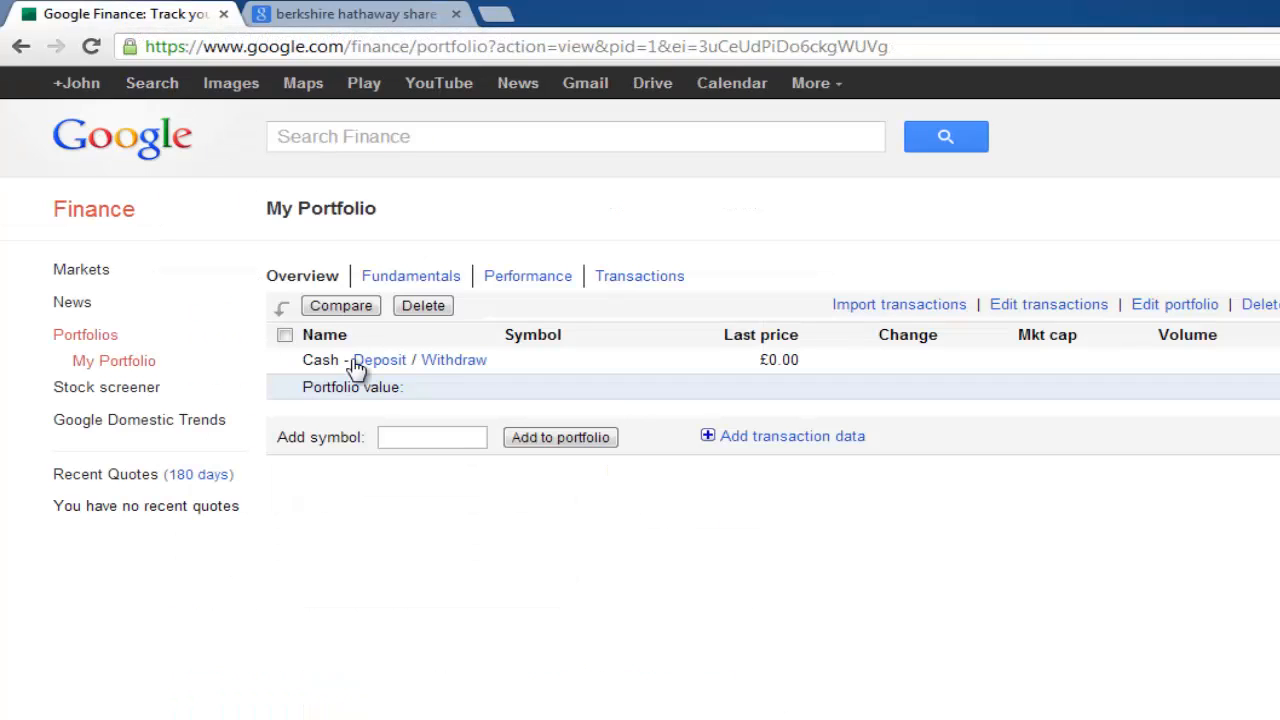
# - Enter BRK in the Add symbol box and select BRK.A Berkshire Hathaway Inc
pyautogui.write('B')
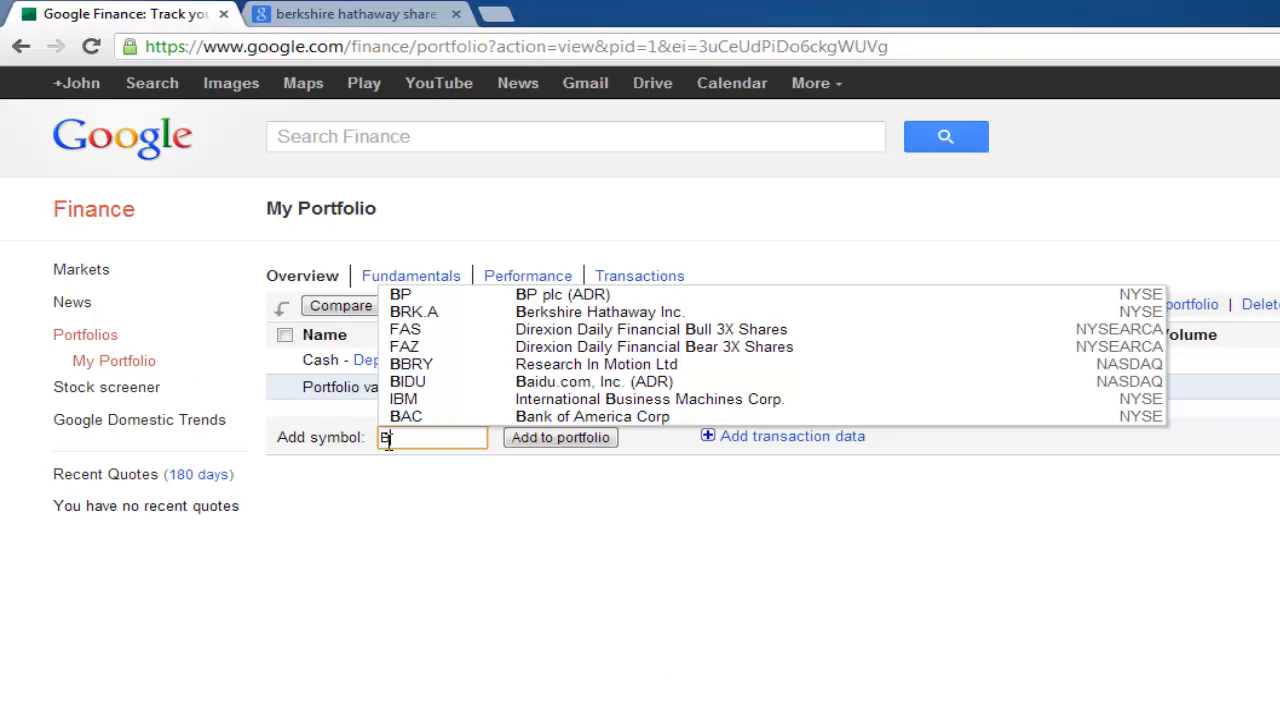
pyautogui.write('RK.A')
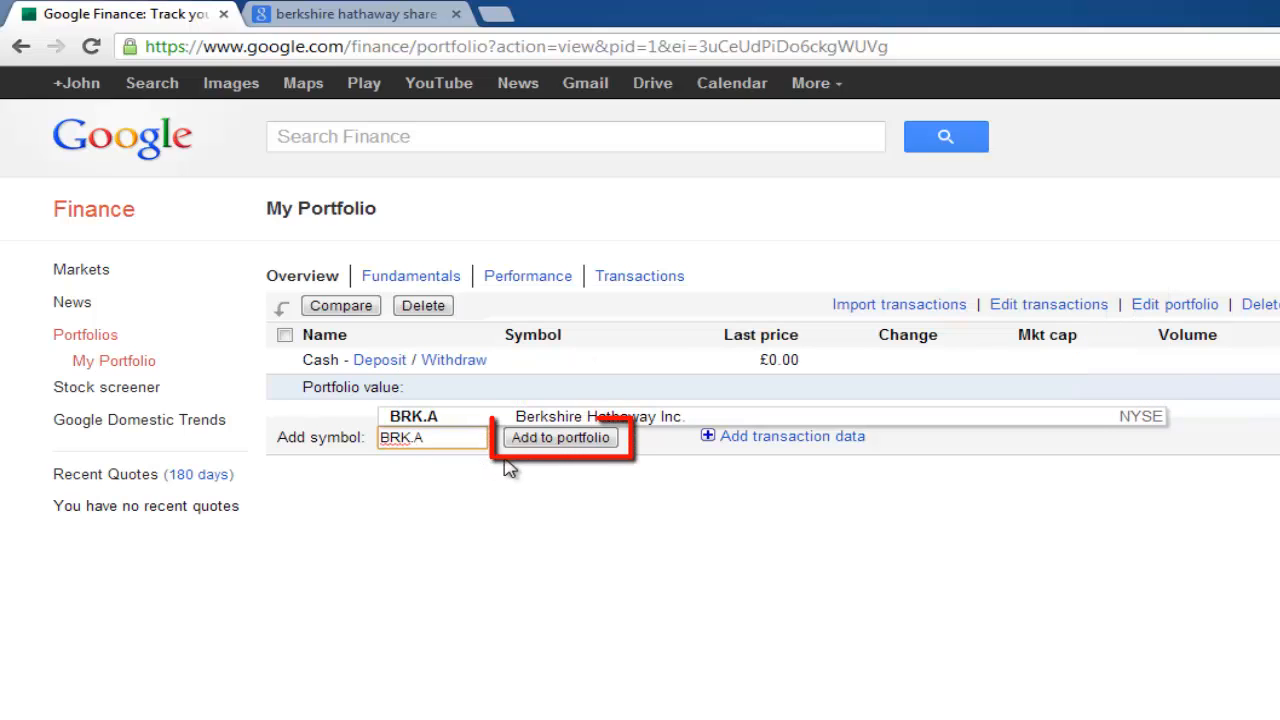
# - Add BRK.A to My Portfolio and review its row at 166,980.00 with the performance chart
pyautogui.click(560, 436)
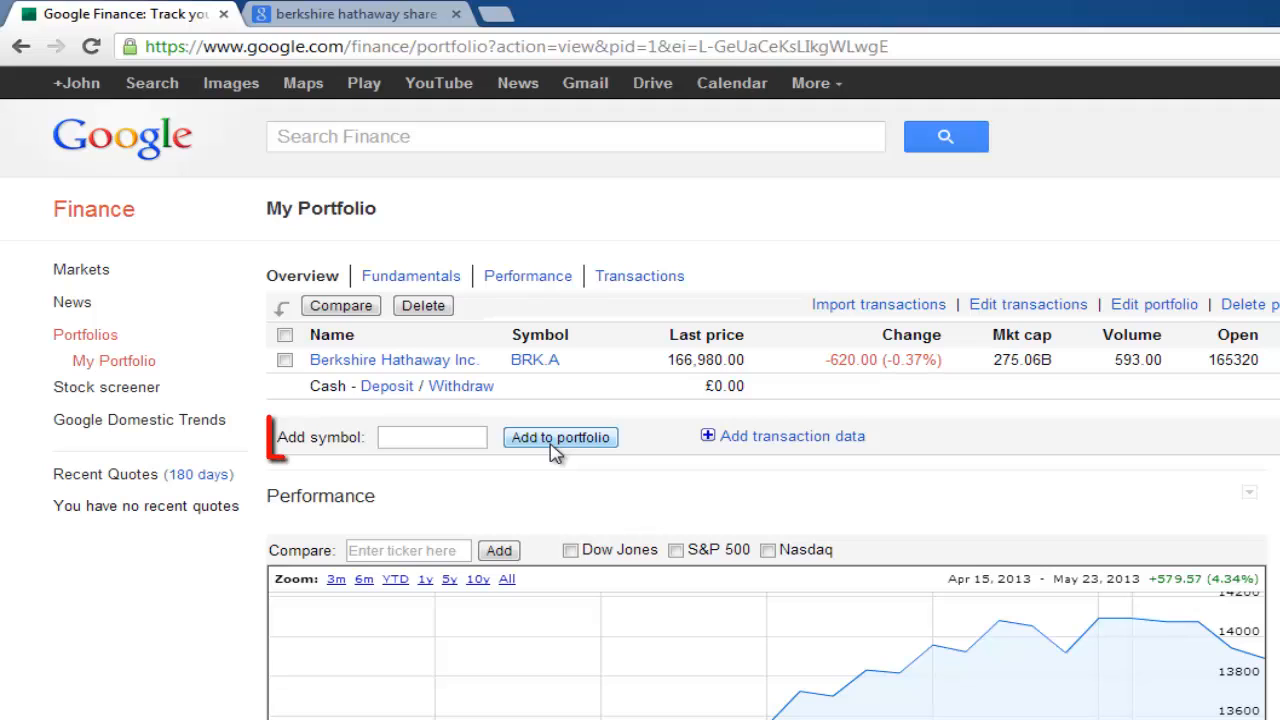
pyautogui.click(432, 436)
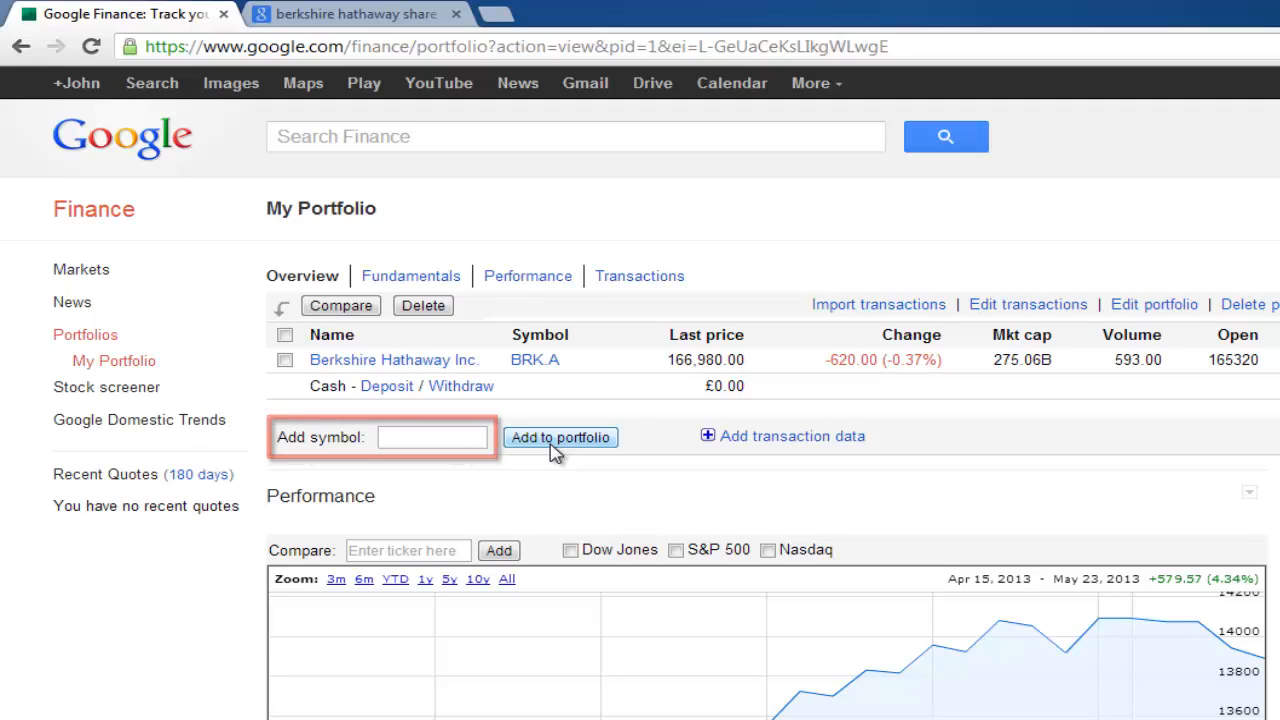